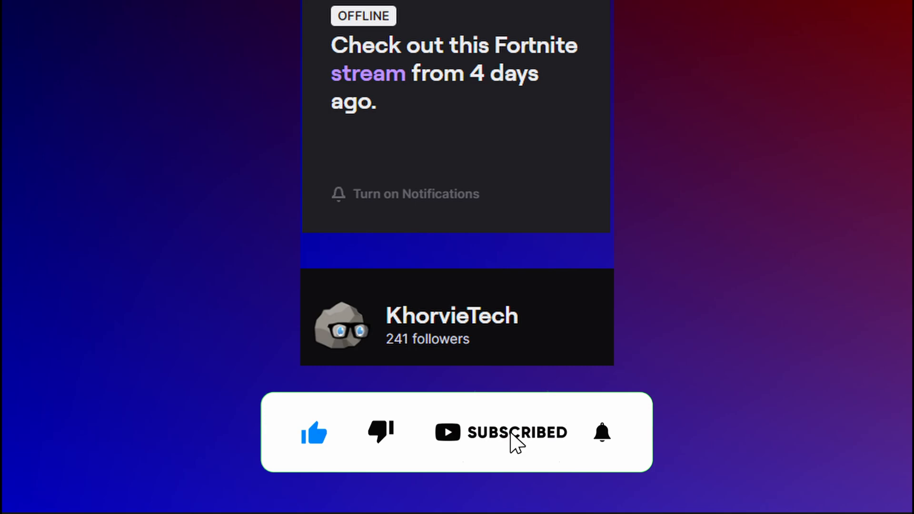
# - Set the bell beside Subscribed to the All notification level
pyautogui.click(602, 433)
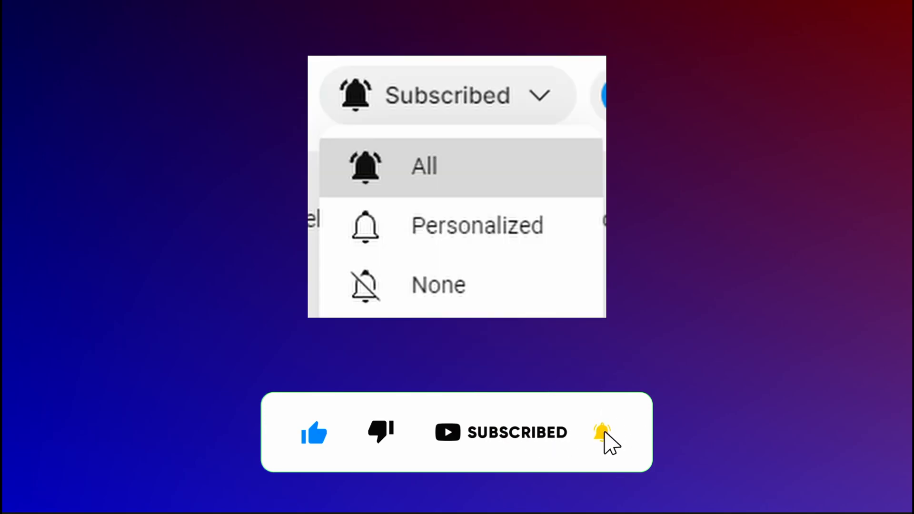